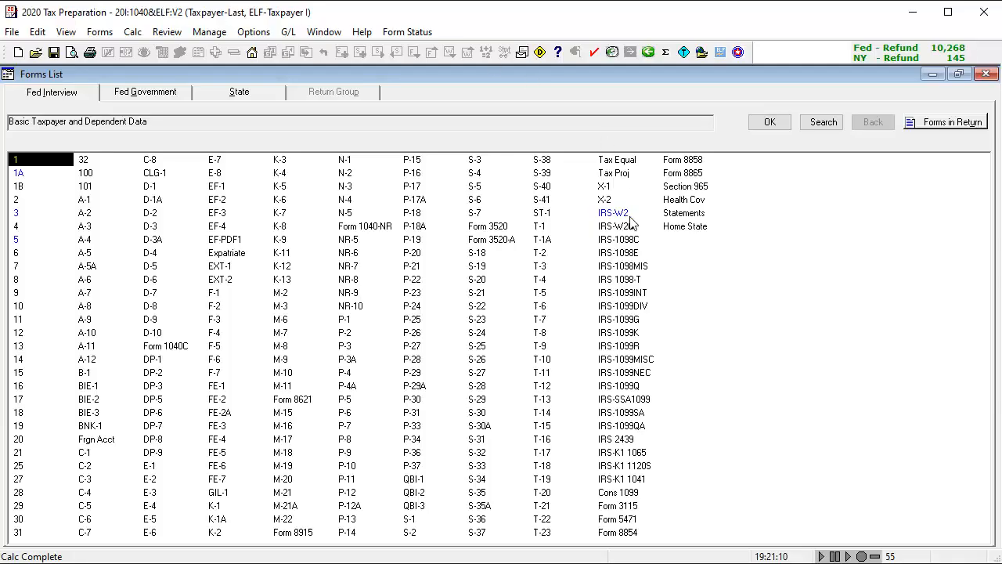
# Step: Bring up the W-2 from the Fed Interview forms list
pyautogui.click(612, 212)
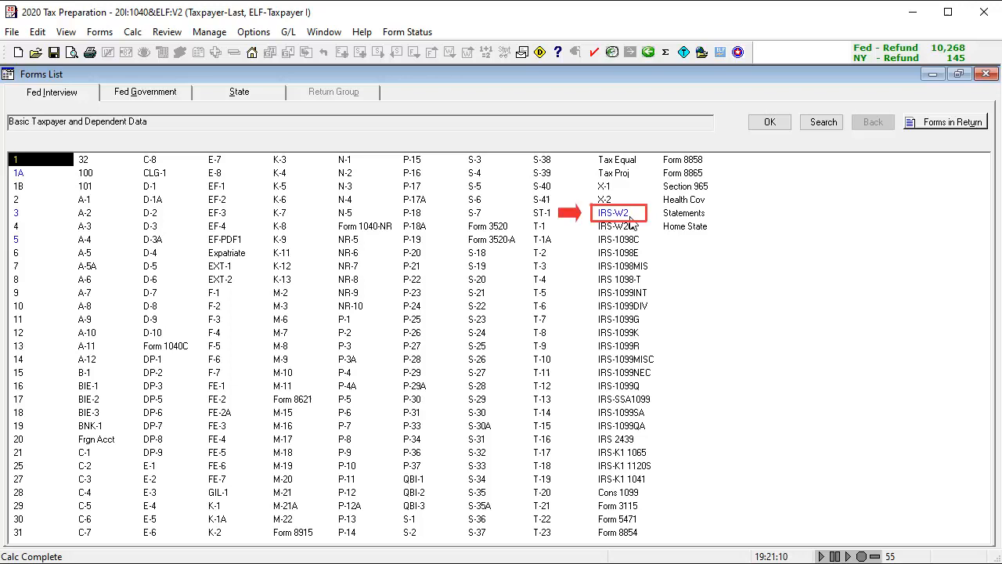
pyautogui.doubleClick(617, 212)
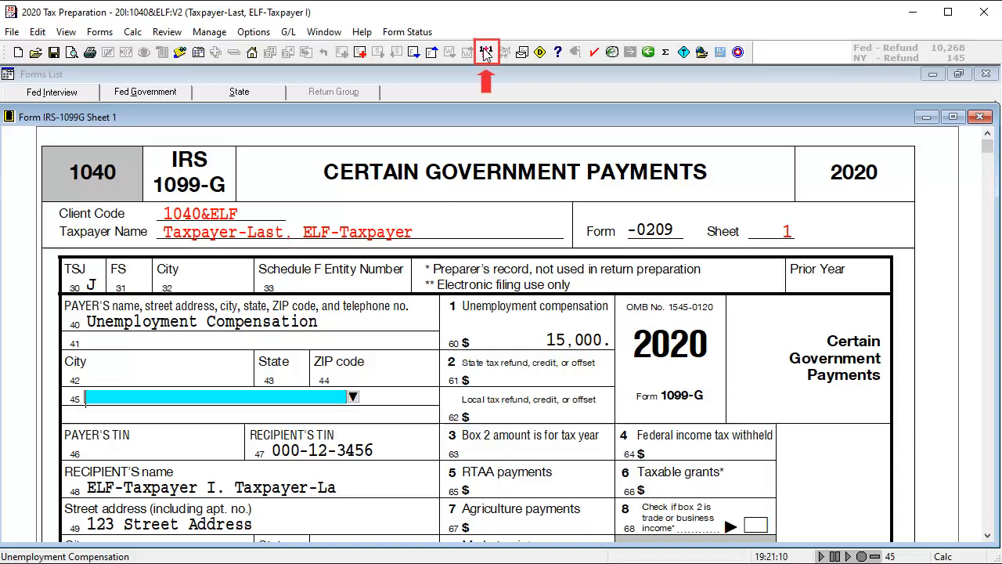
# Step: Recalculate the return and review Schedule 1 lines 8-9 showing the 10,200 exclusion and 4,800 net
pyautogui.click(485, 51)
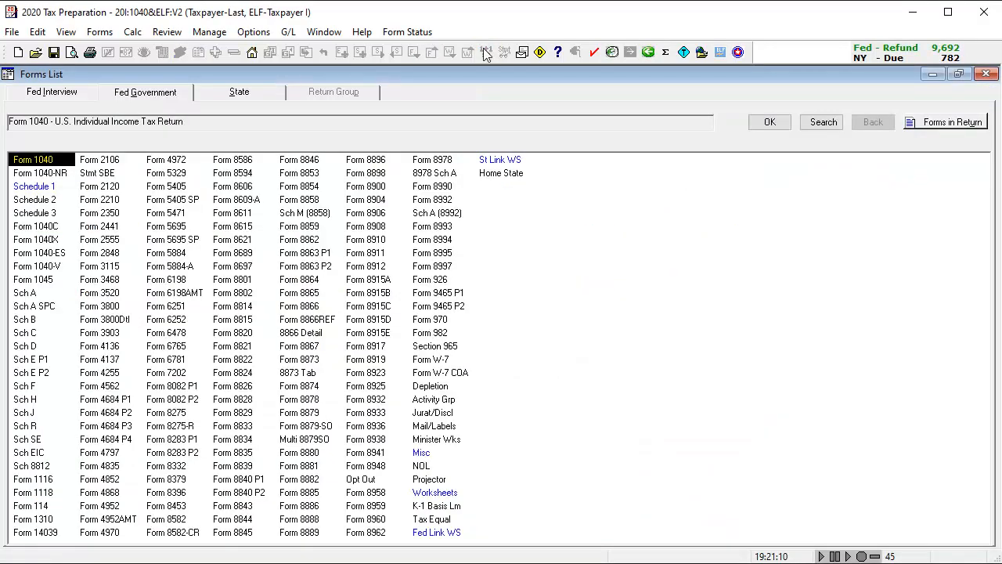
pyautogui.click(35, 186)
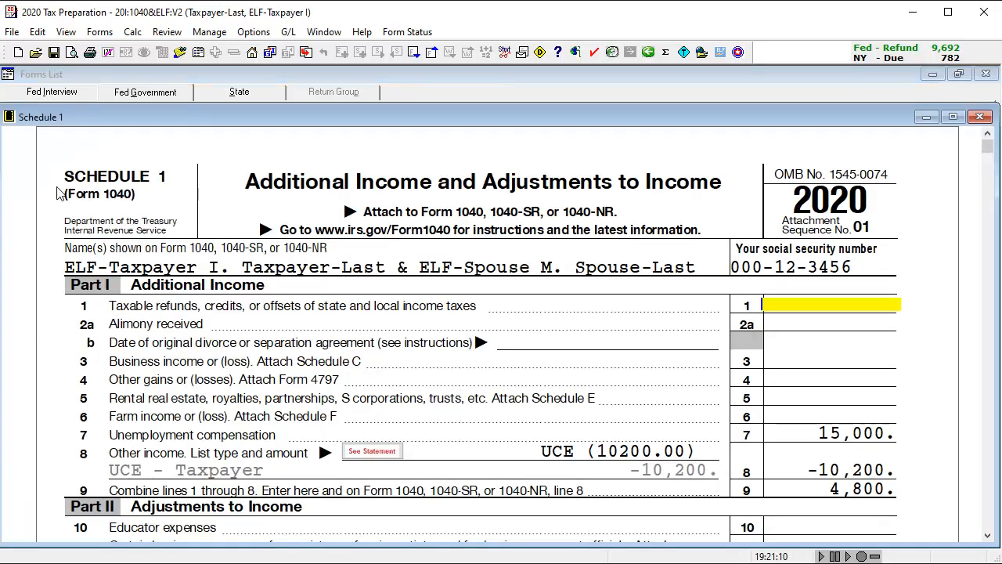
pyautogui.click(830, 433)
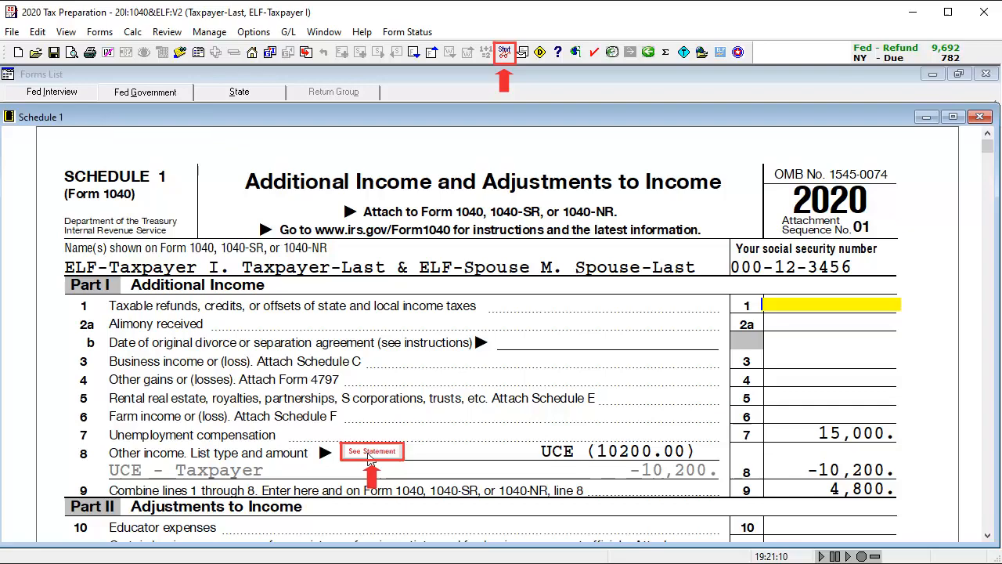
# Step: Review the line 8 exclusion statement, then confirm Form 1040 line 8 carries 4,800
pyautogui.click(372, 450)
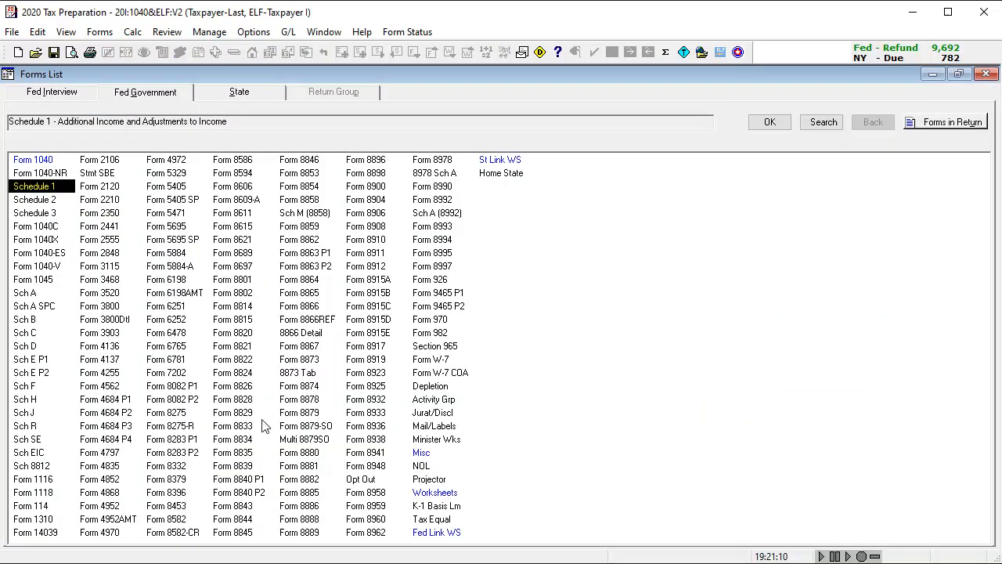
pyautogui.doubleClick(33, 159)
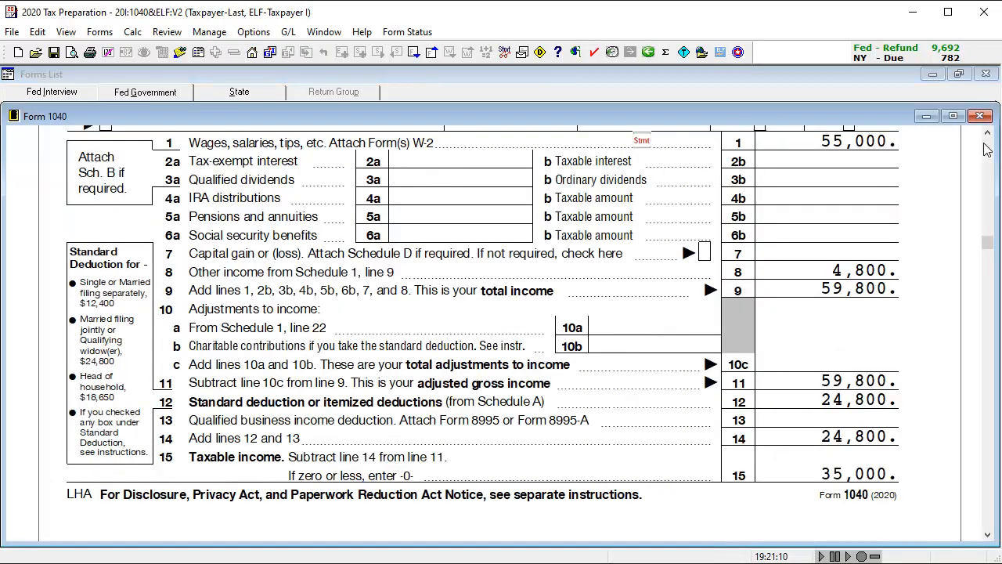
pyautogui.click(857, 270)
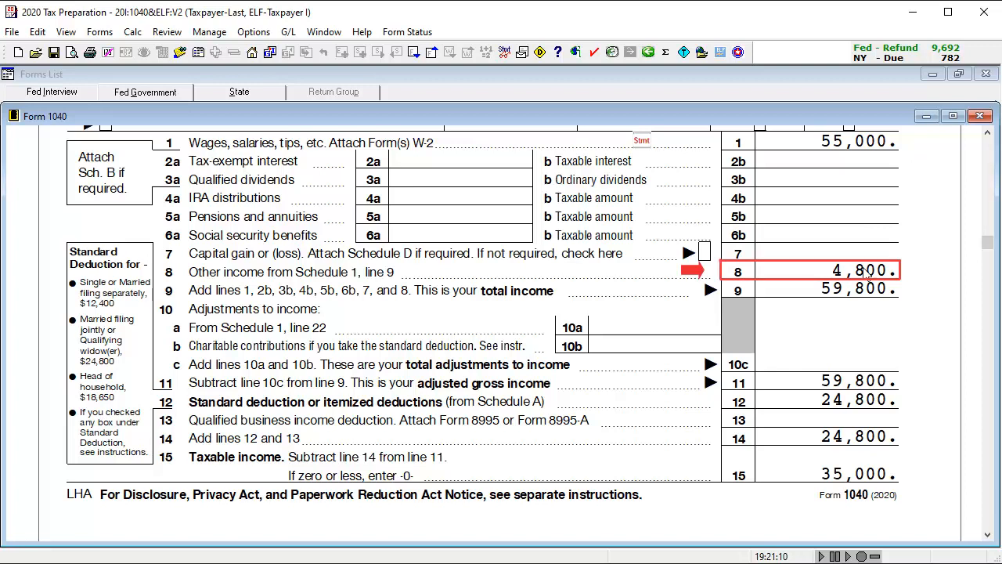
pyautogui.click(822, 290)
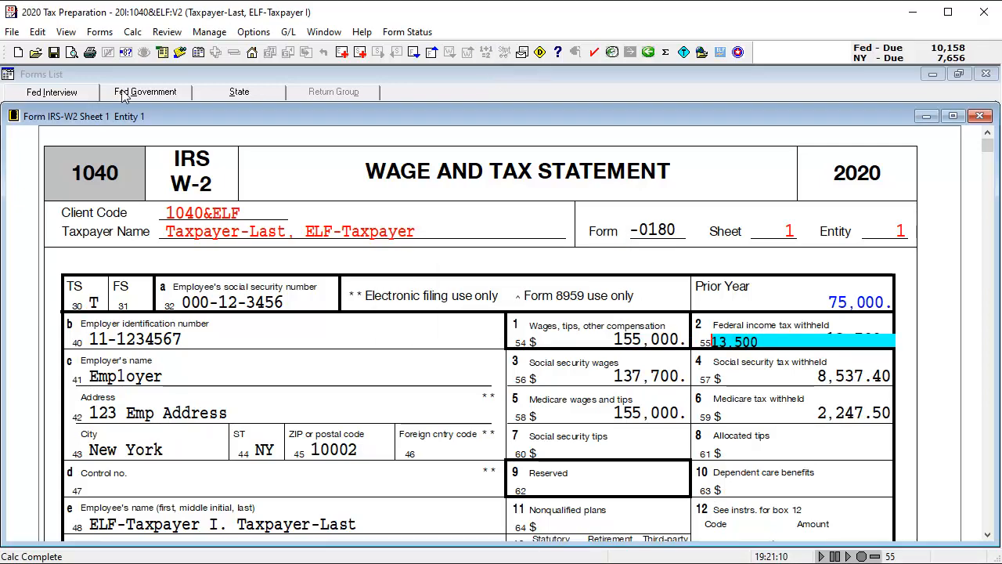
# Step: Switch to the Fed Government forms list after raising W-2 wages to 155,000
pyautogui.click(145, 92)
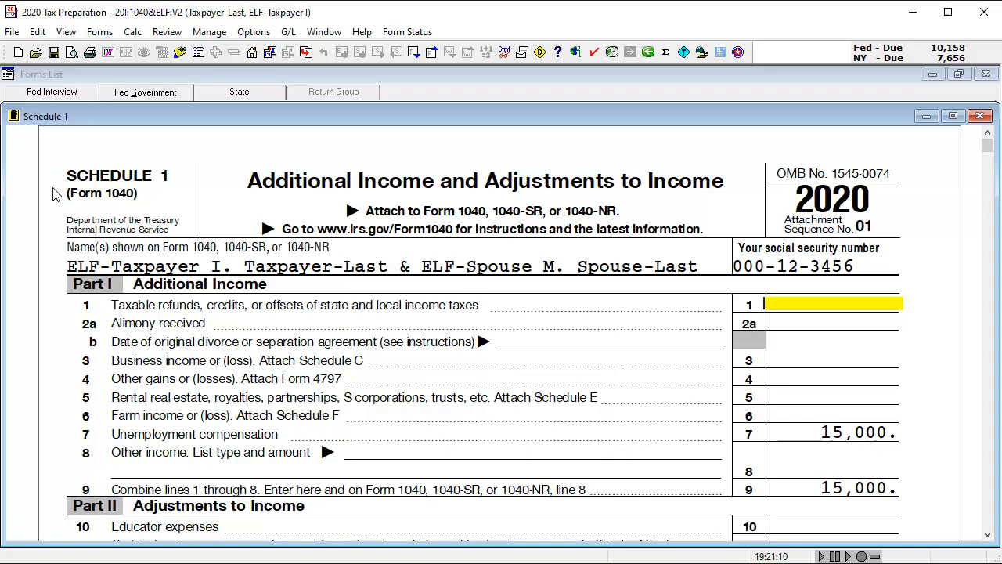
pyautogui.moveTo(684, 462)
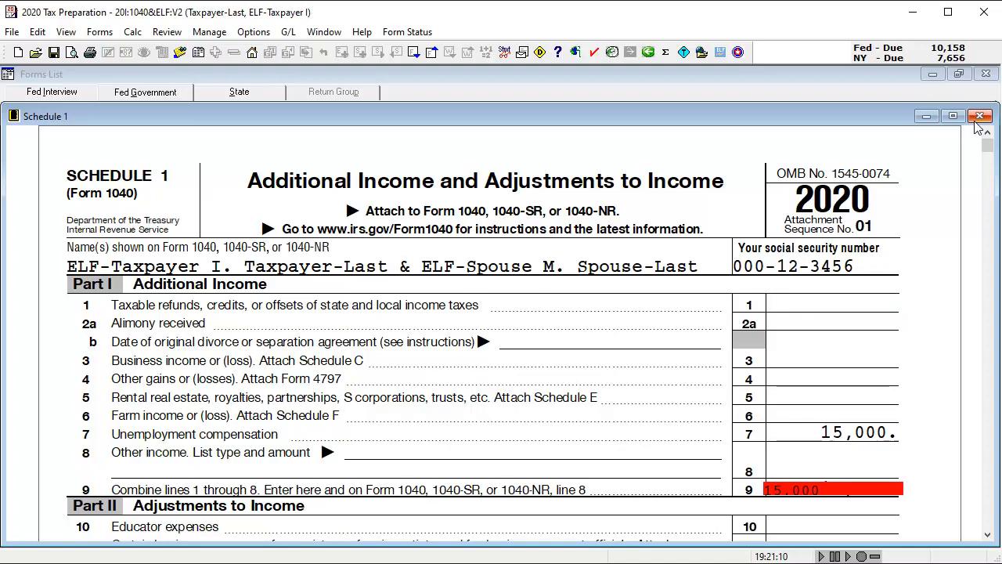
# Step: Close Schedule 1 and confirm Form 1040 line 8 now carries the full 15,000
pyautogui.click(980, 116)
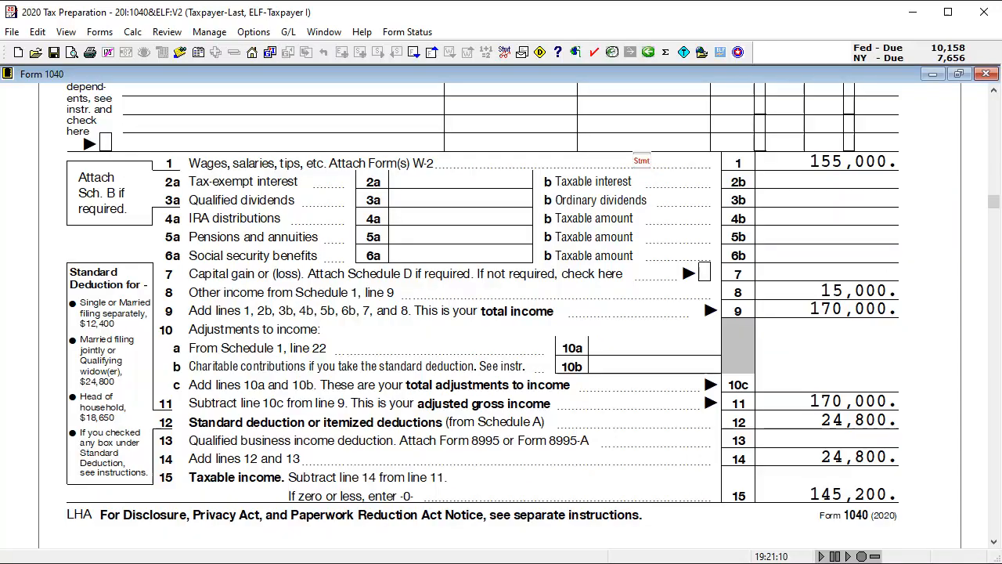
pyautogui.click(853, 290)
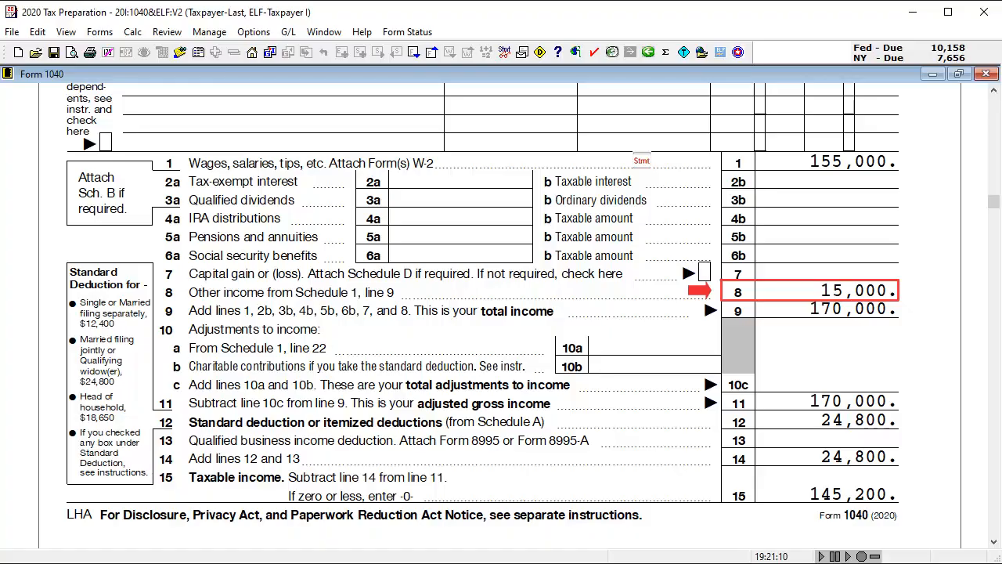